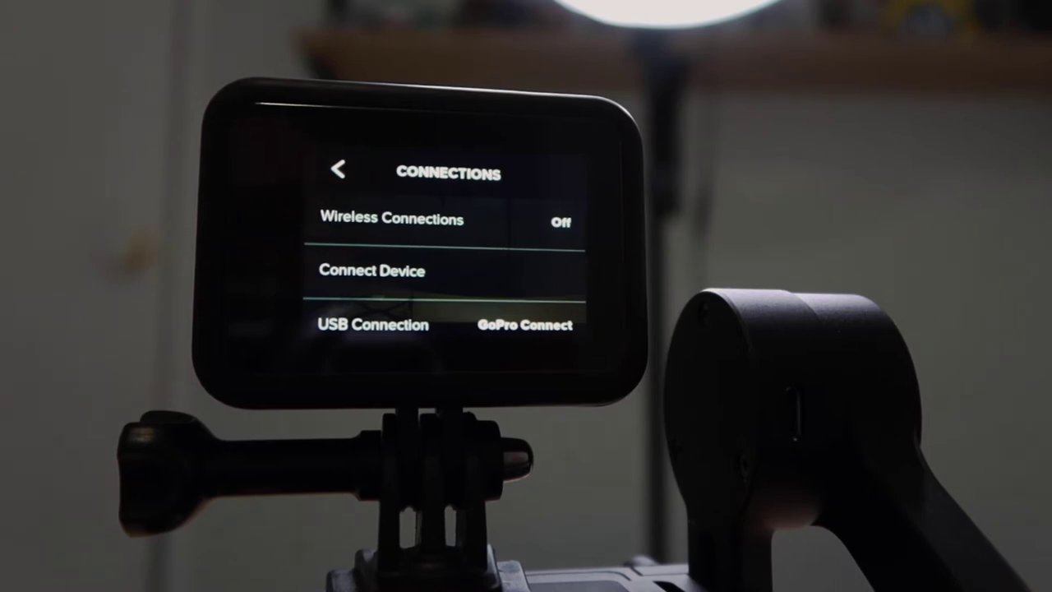
# Set the camera's Wi-Fi band in Connections, choosing between 5GHz and 2.4GHz
pyautogui.scroll(-3)
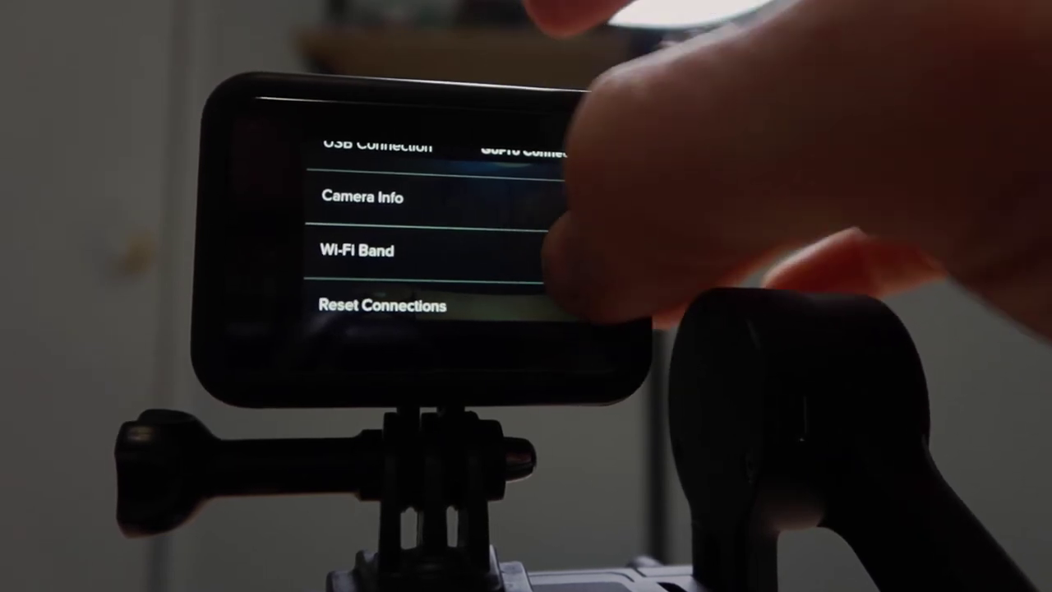
pyautogui.click(354, 250)
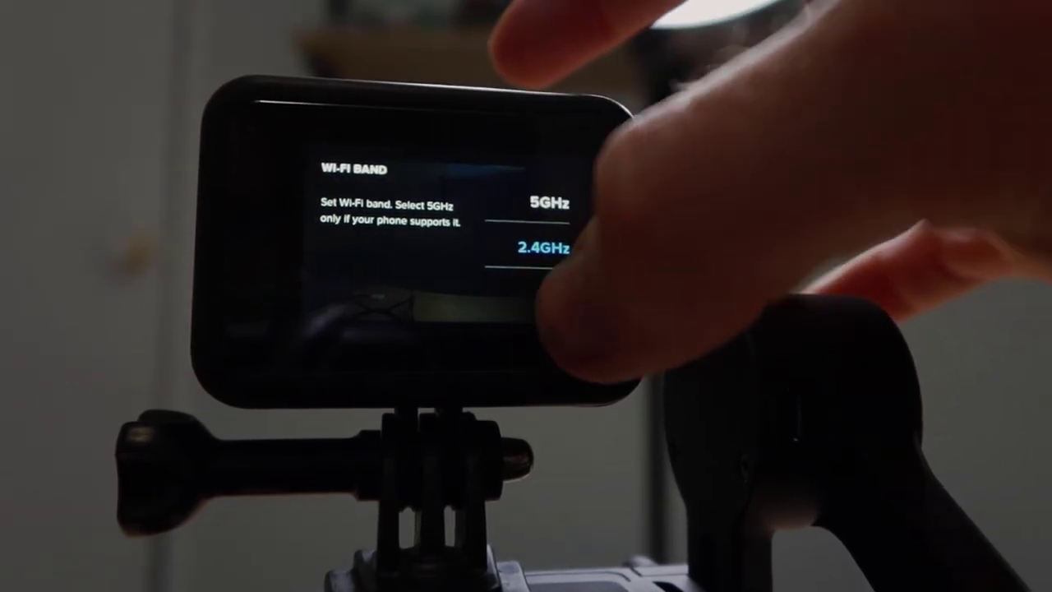
pyautogui.click(545, 250)
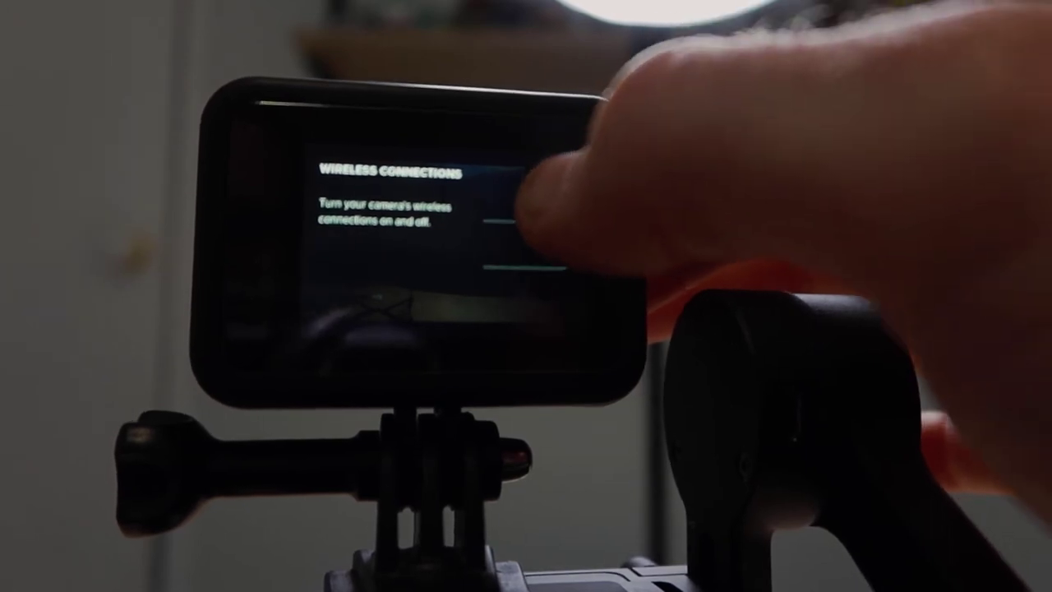
# Turn Wireless Connections on, dismiss the new-device prompt and start GoPro App pairing
pyautogui.click(501, 222)
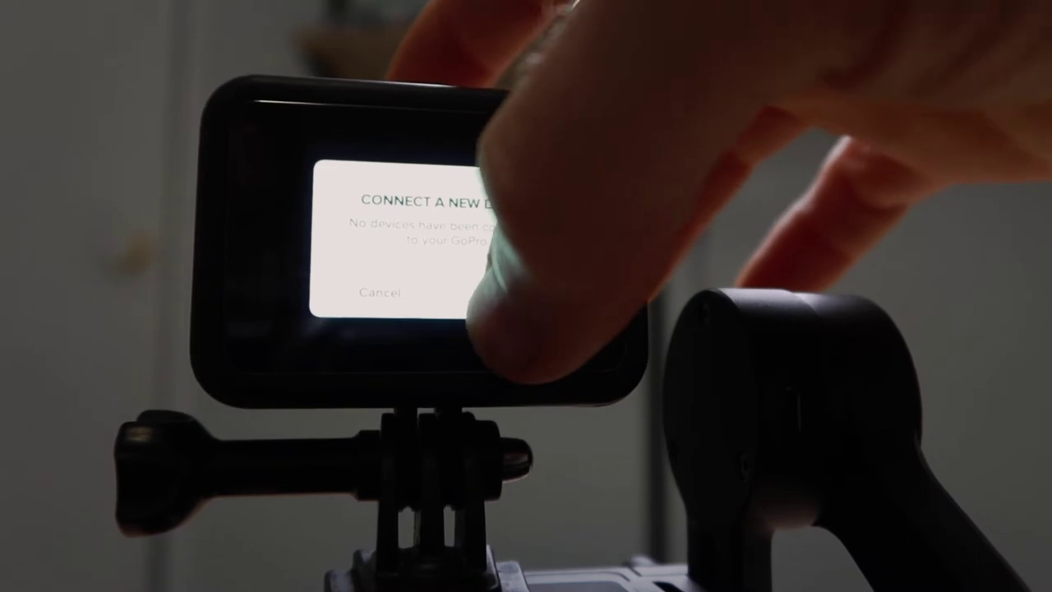
pyautogui.click(484, 271)
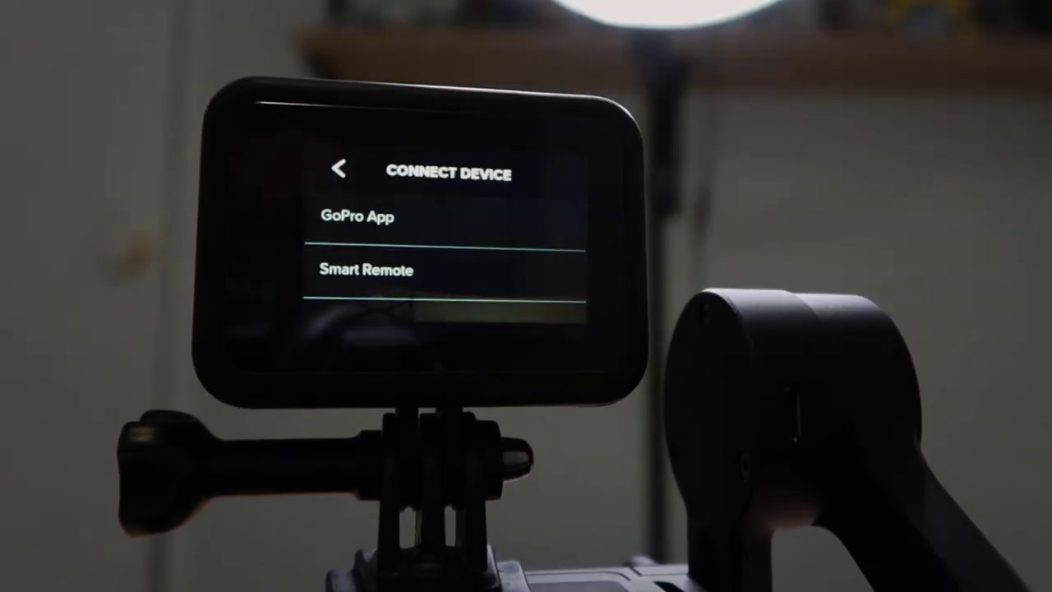
pyautogui.click(356, 217)
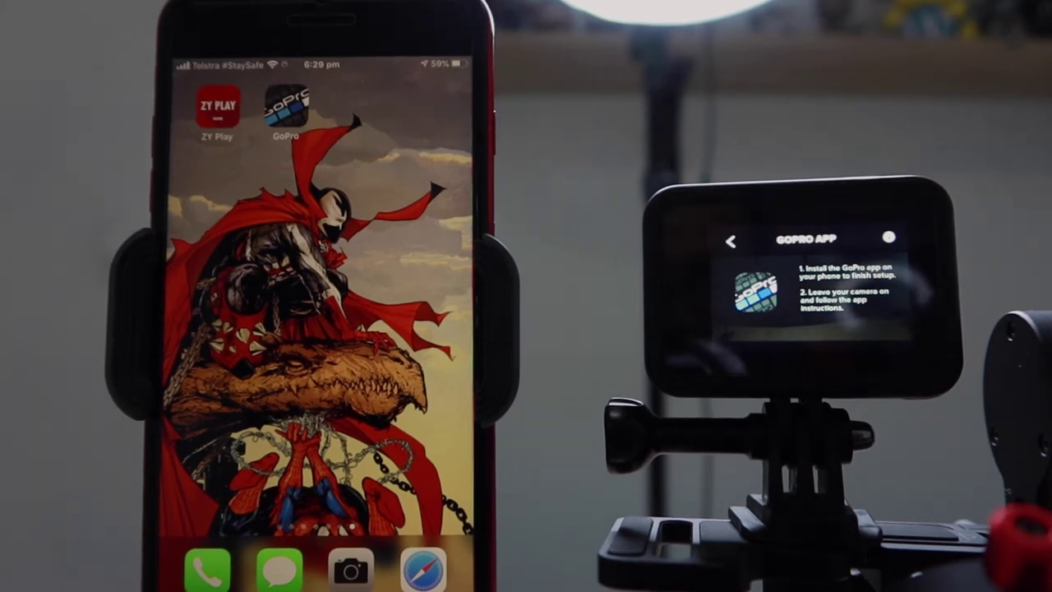
# Launch the GoPro app and connect the found HERO8 Black to the iPhone
pyautogui.click(286, 107)
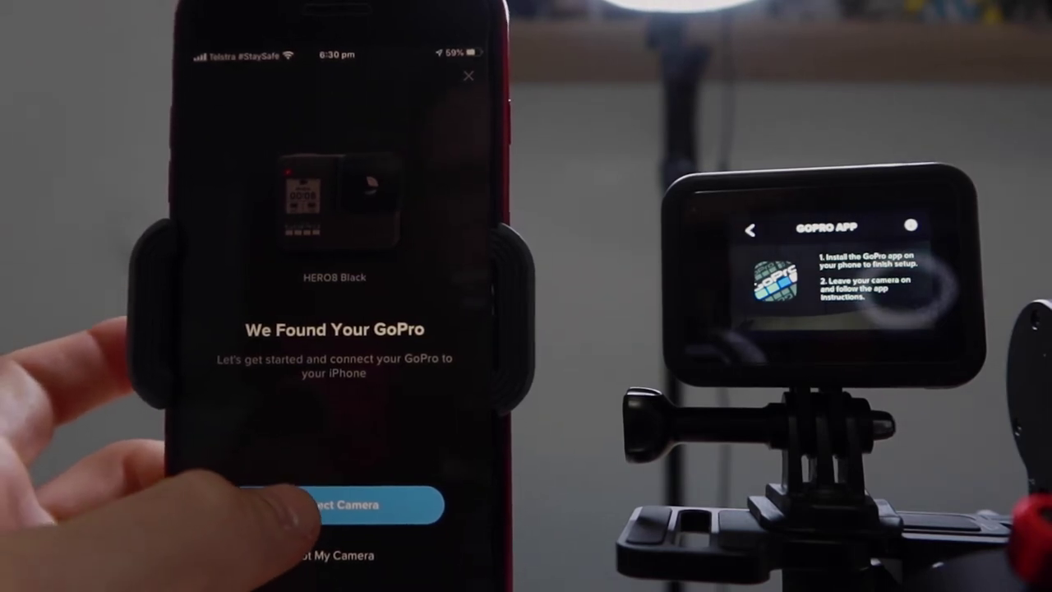
pyautogui.click(358, 504)
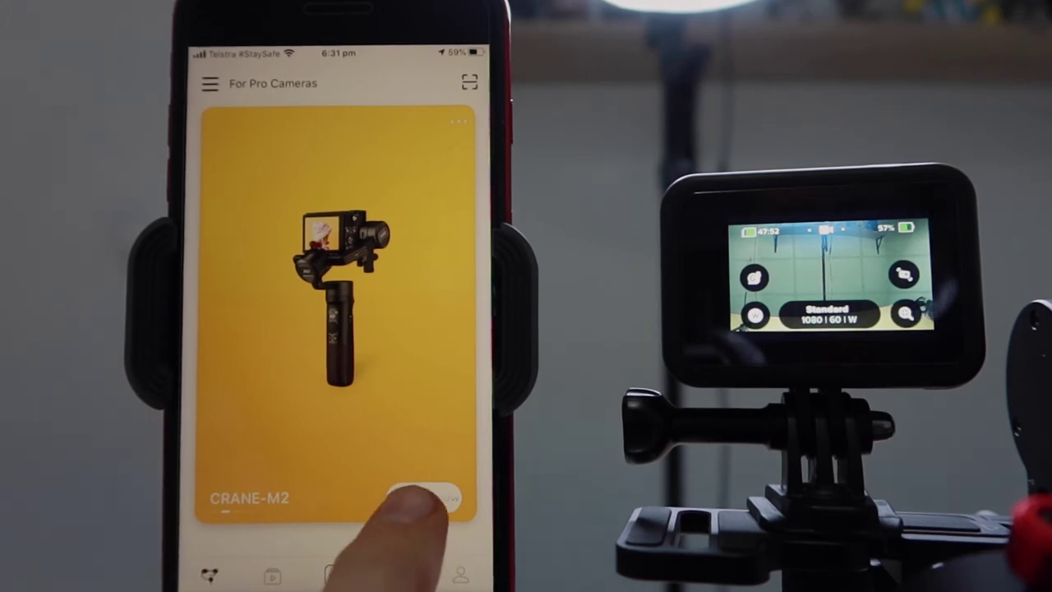
# Begin connecting ZY Play to the CRANE-M2 gimbal under For Pro Cameras
pyautogui.click(424, 507)
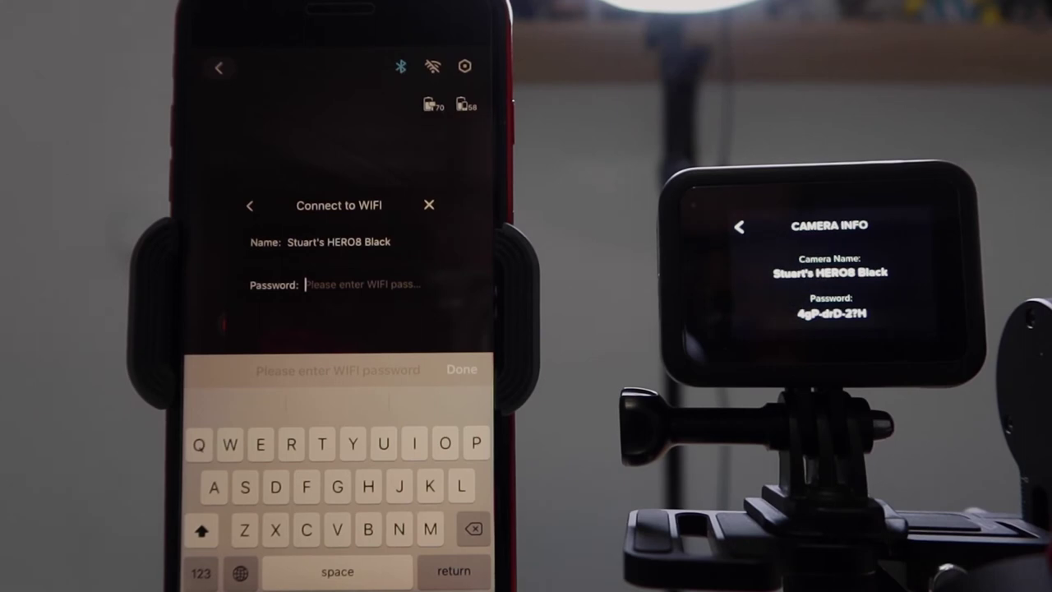
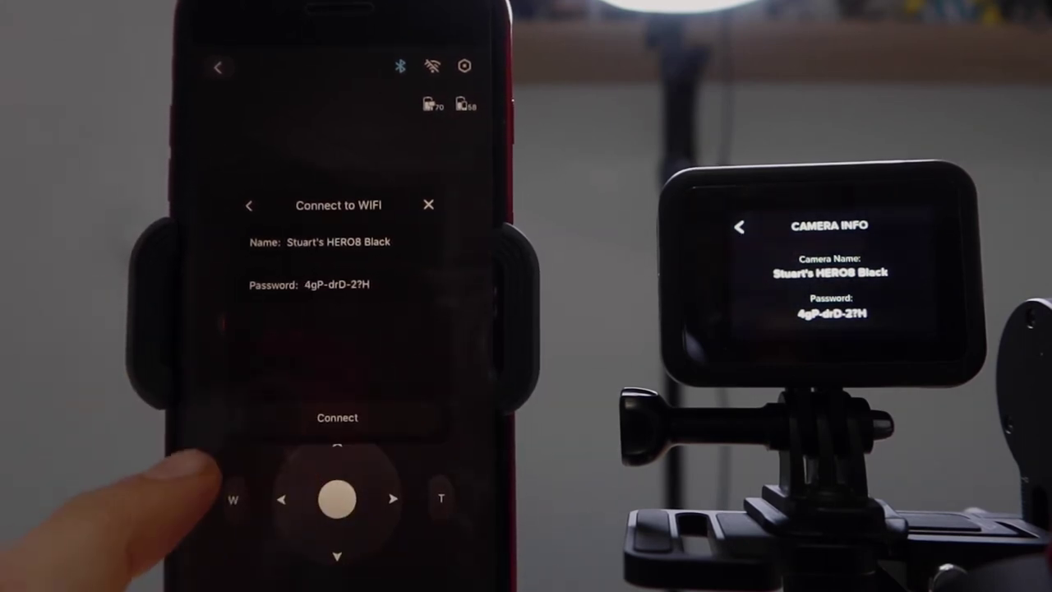
pyautogui.click(337, 418)
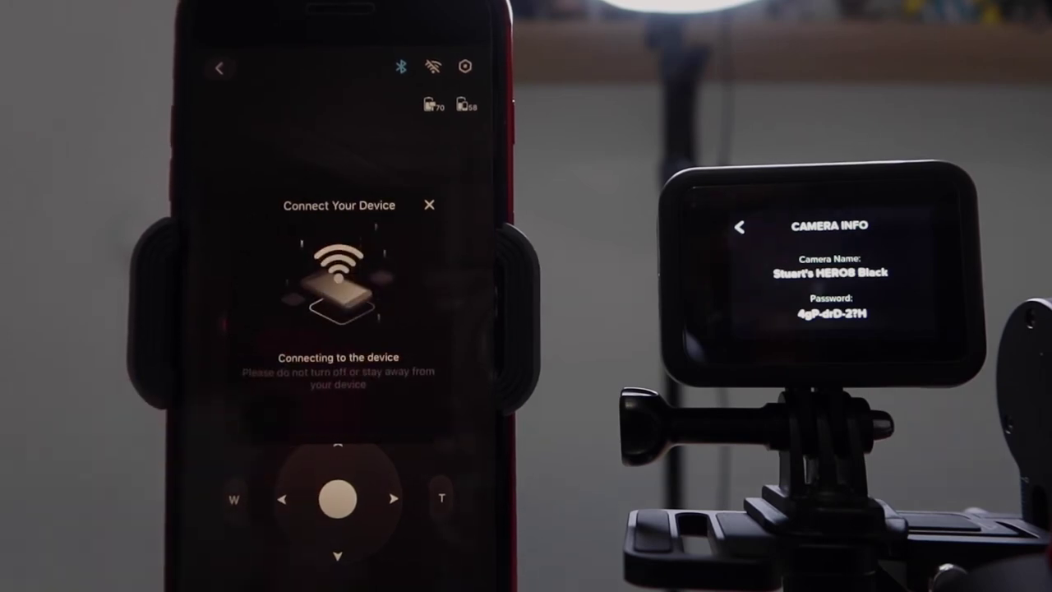